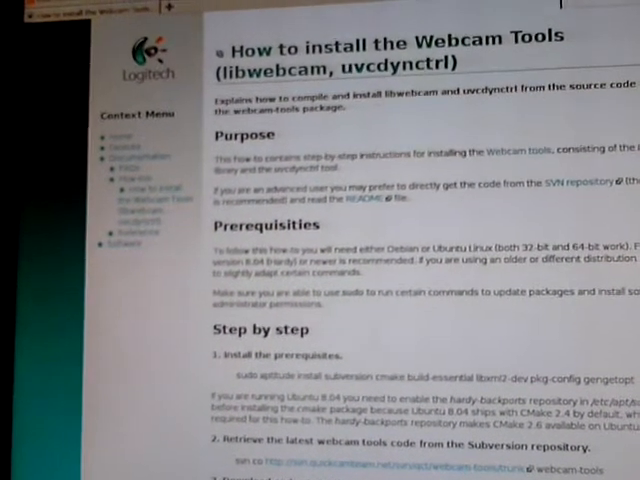
scroll("down", 3)
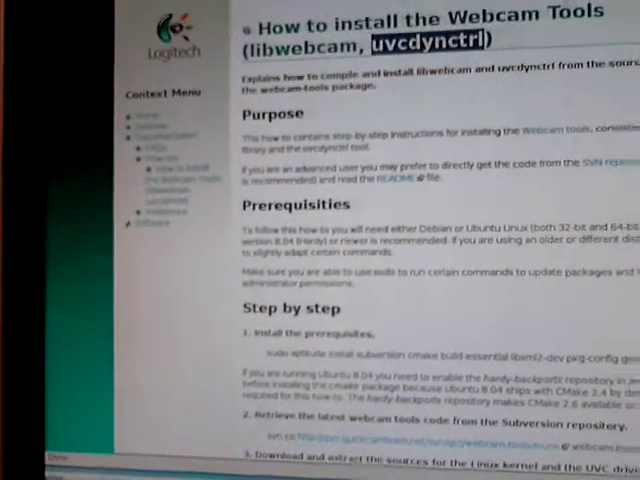
scroll("down", 3)
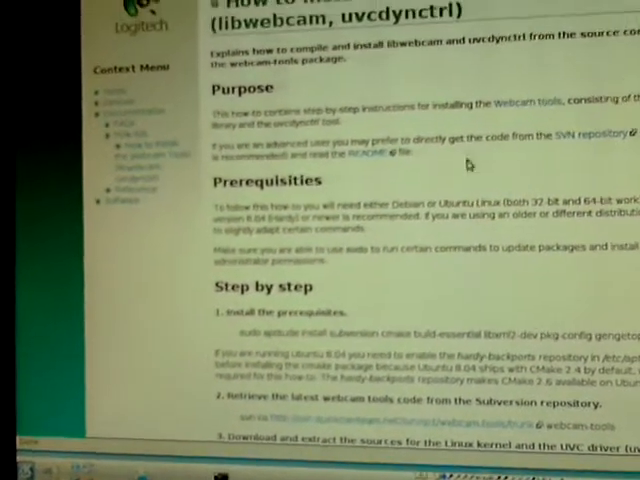
scroll("down", 3)
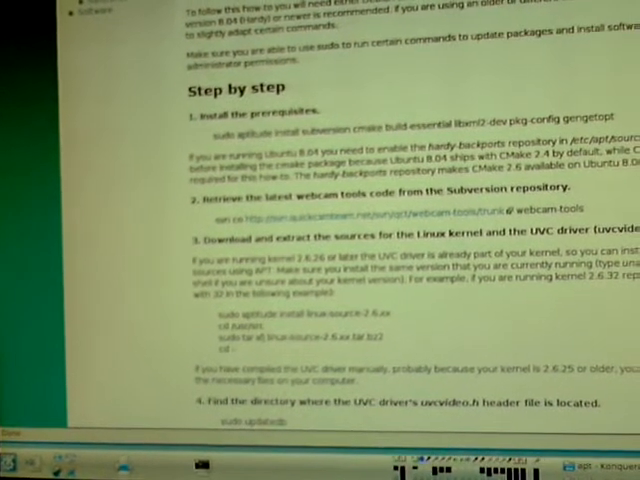
scroll("up", 3)
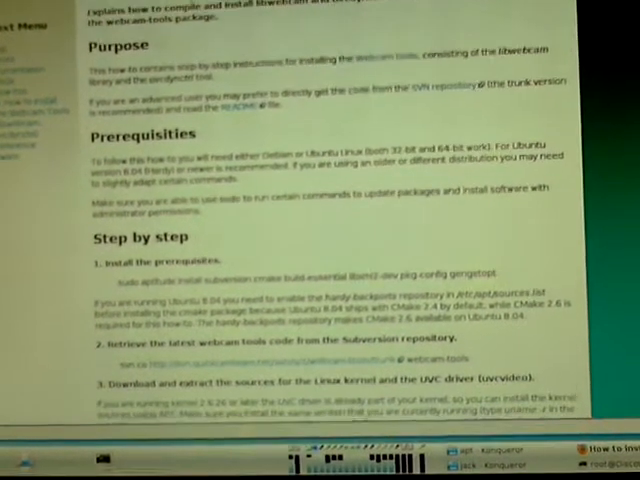
scroll("down", 3)
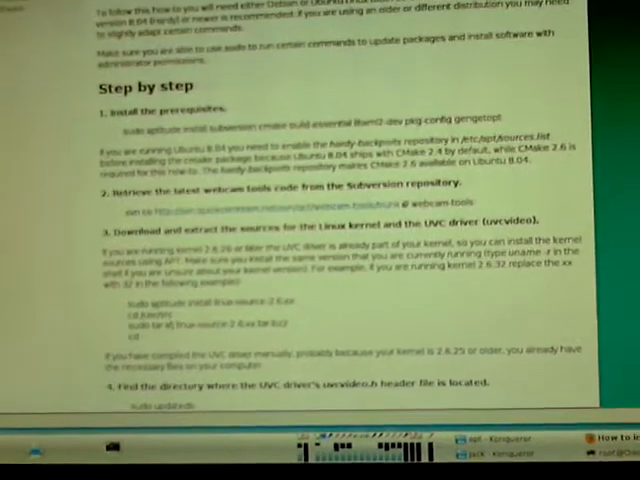
scroll("down", 3)
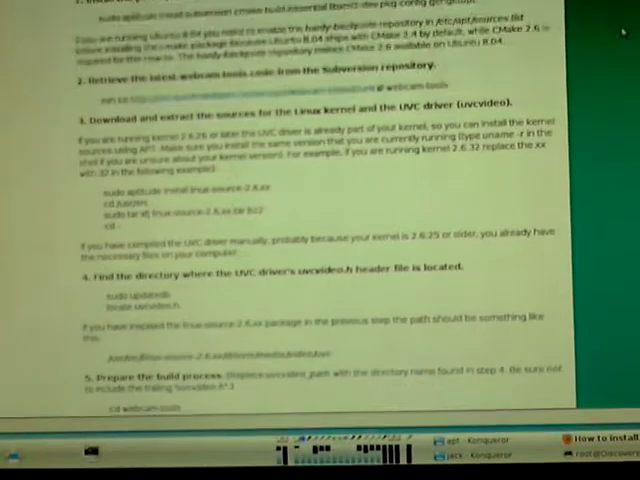
scroll("down", 3)
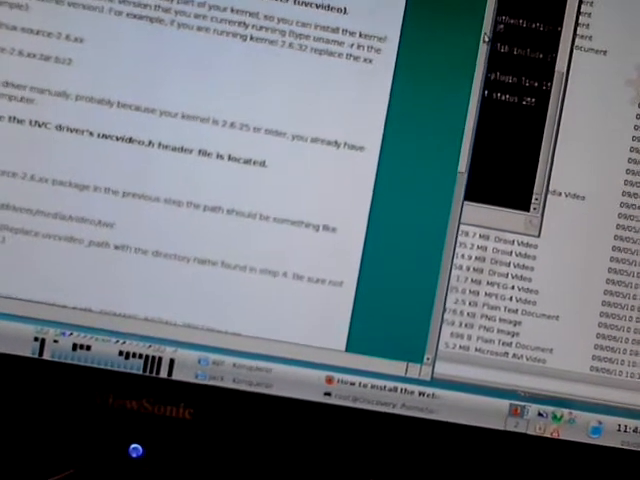
scroll("down", 3)
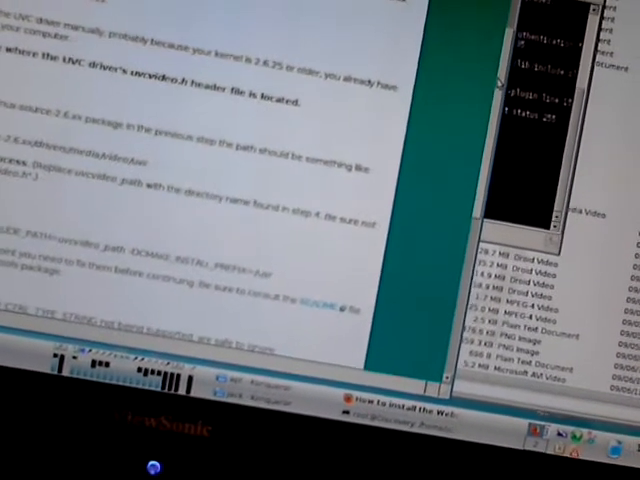